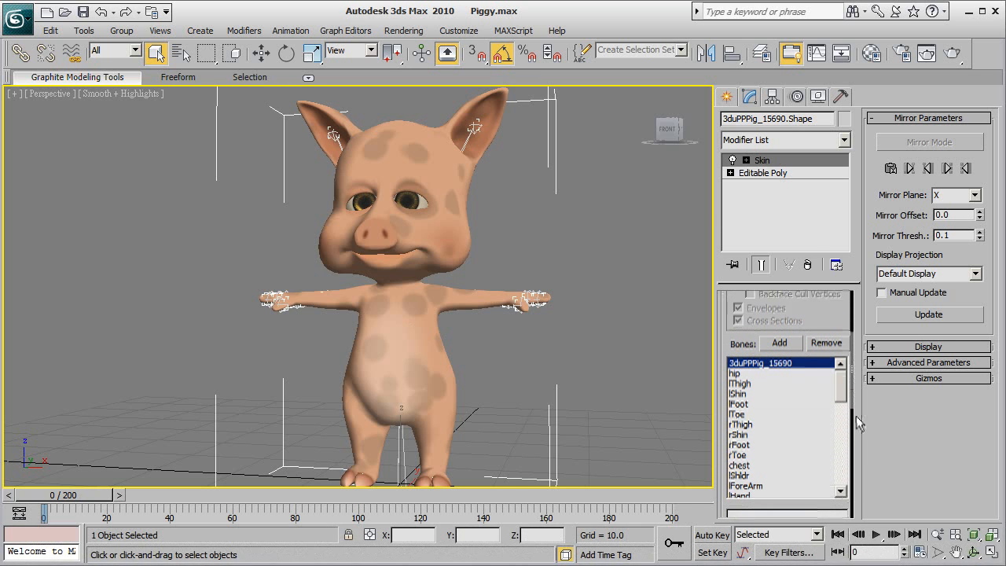
Review the pig's skinned bone hierarchy in Schematic View, then close it.
{"action": "right_click", "coordinate": [400, 323]}
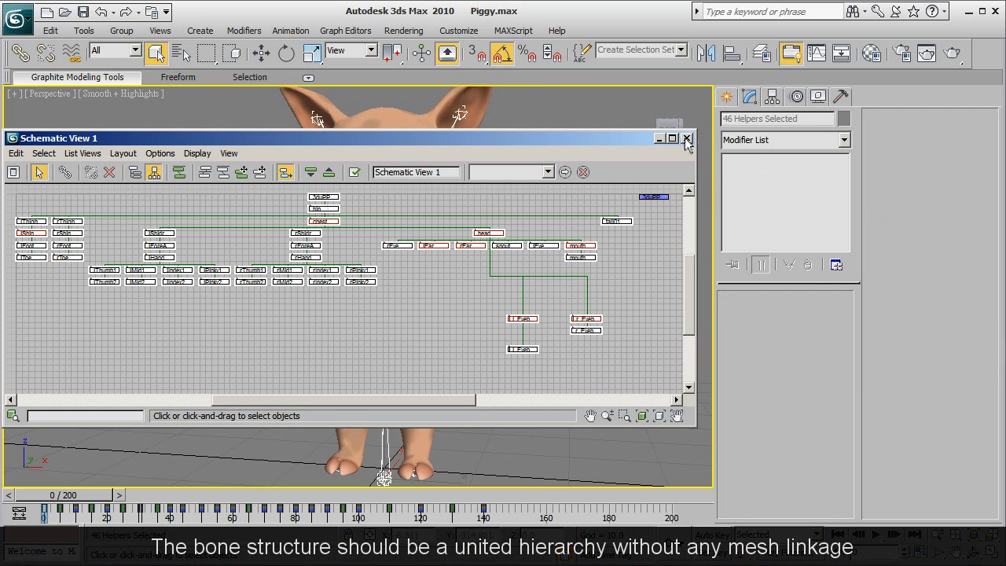
{"action": "left_click", "coordinate": [688, 138]}
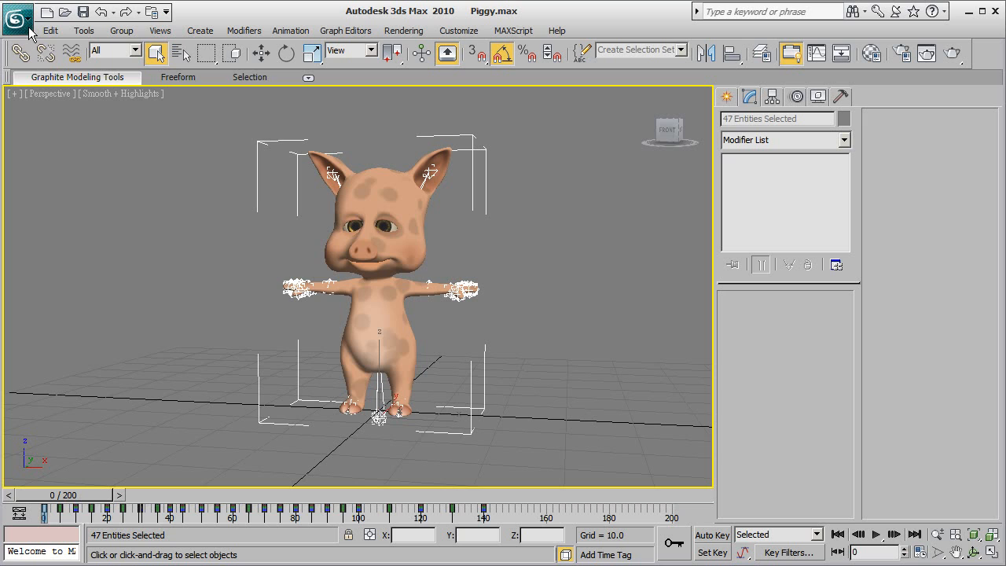
Export the selected pig to the Temp folder as Max_Pig.FBX in FBX 2012 binary format.
{"action": "left_click", "coordinate": [17, 15]}
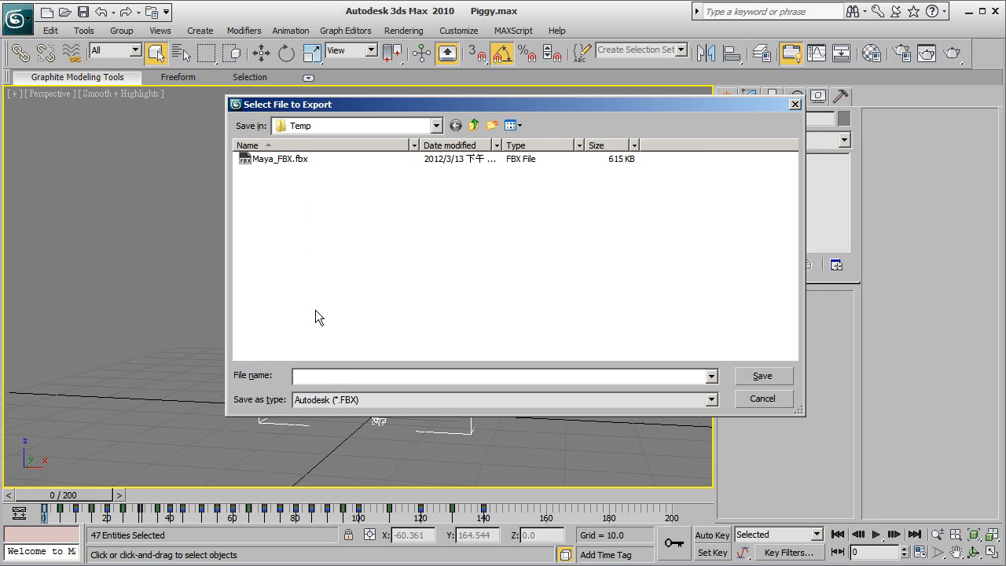
{"action": "type", "text": "M"}
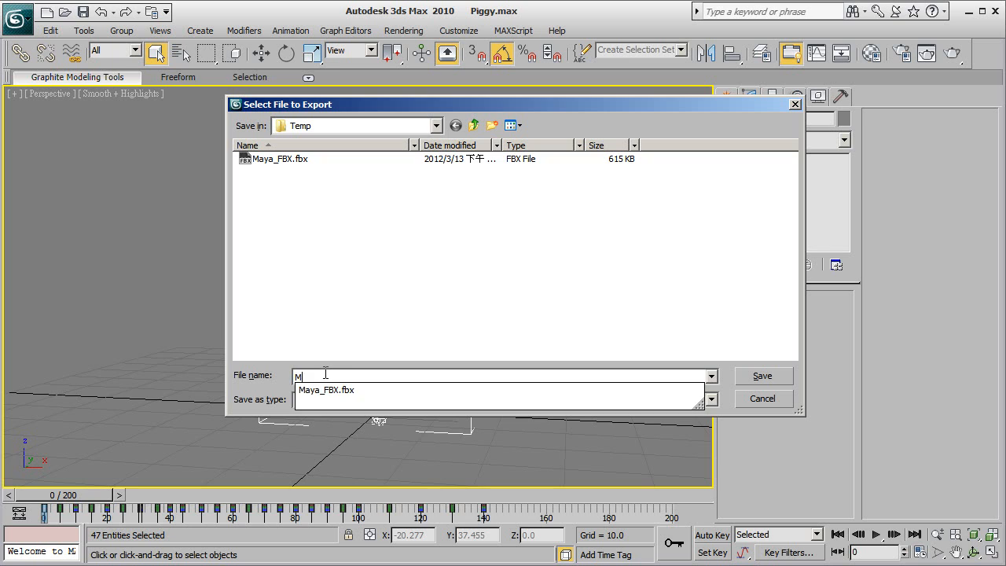
{"action": "type", "text": "ax_Pig"}
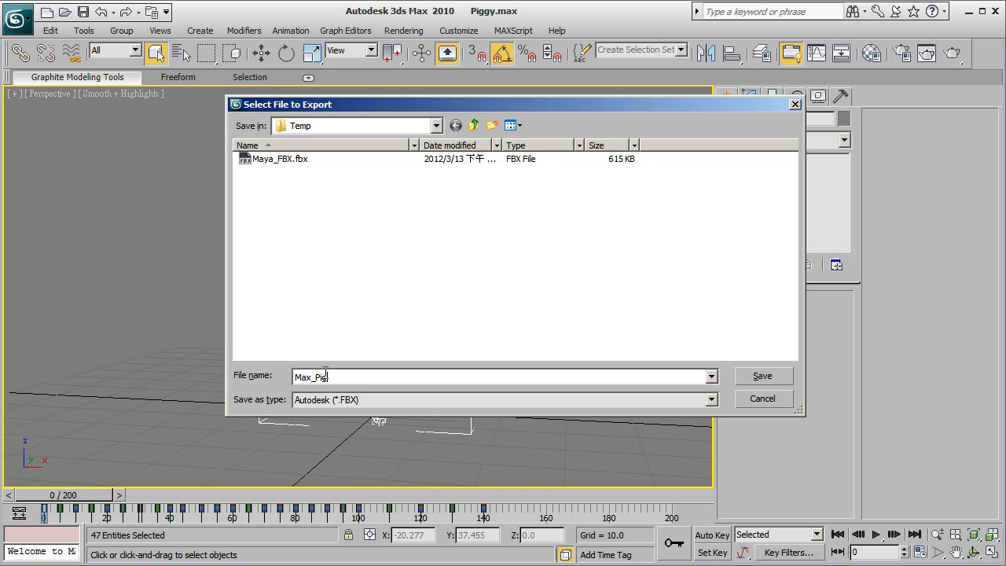
{"action": "left_click", "coordinate": [761, 375]}
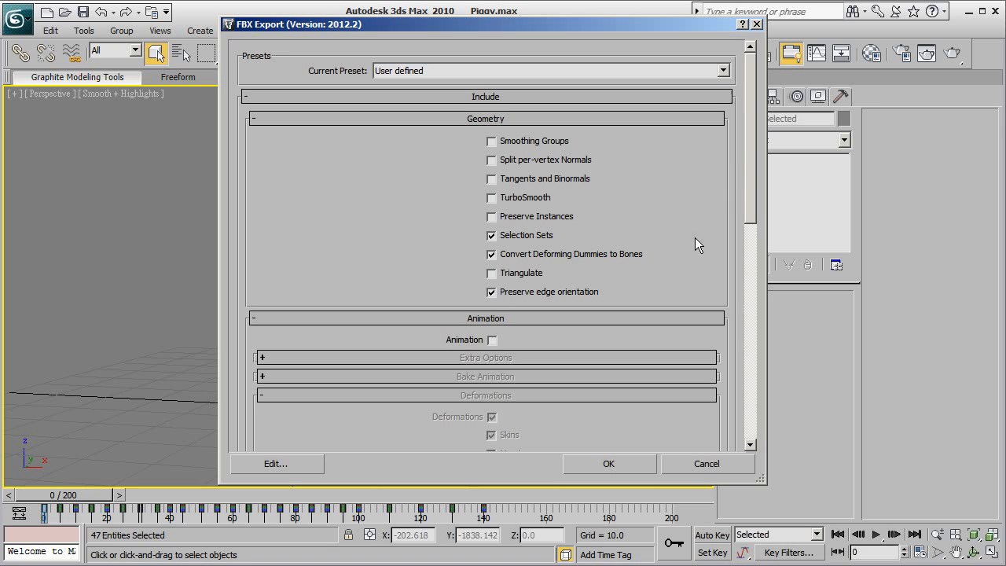
{"action": "scroll", "scroll_direction": "down", "scroll_amount": 3}
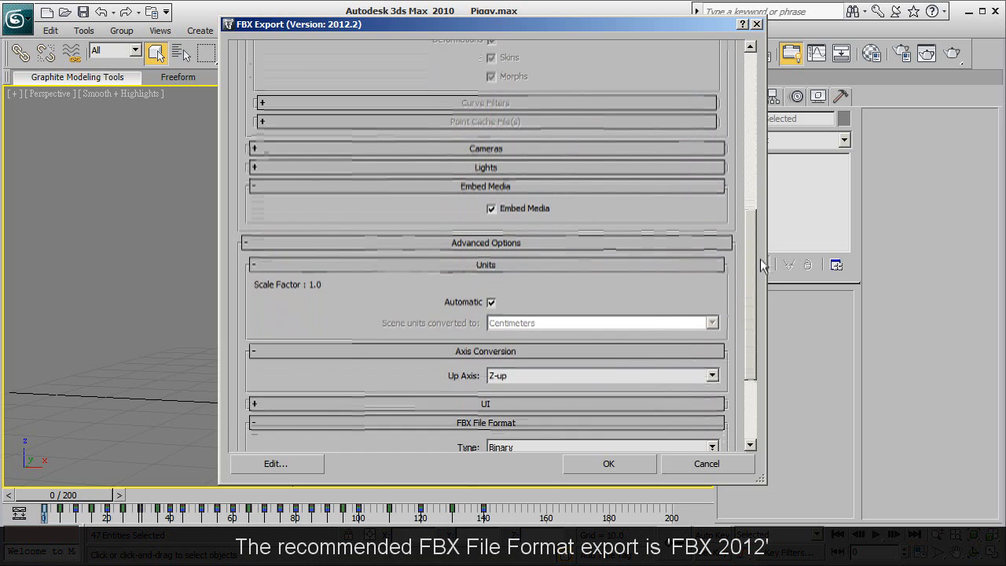
{"action": "scroll", "scroll_direction": "down", "scroll_amount": 3}
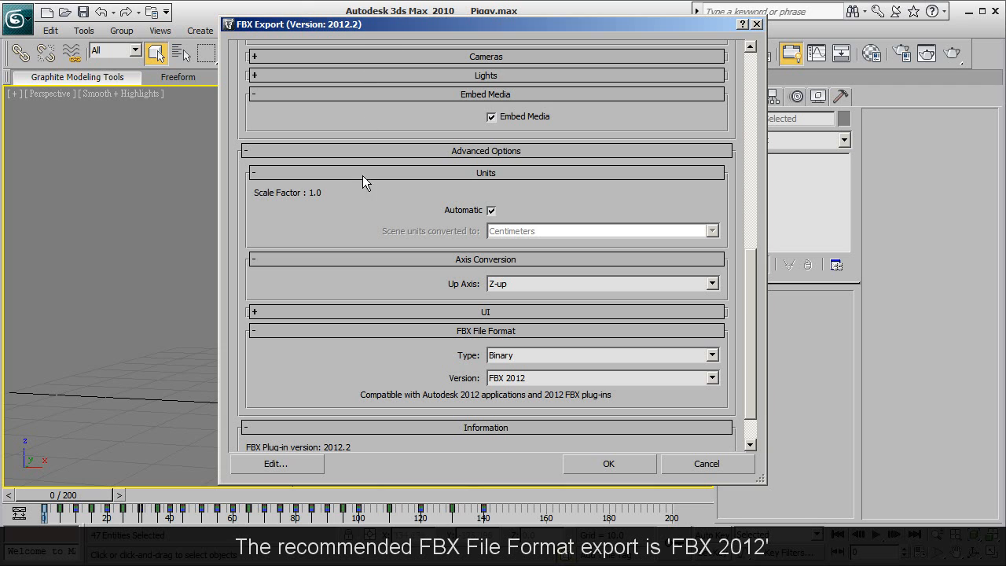
{"action": "mouse_move", "coordinate": [481, 273]}
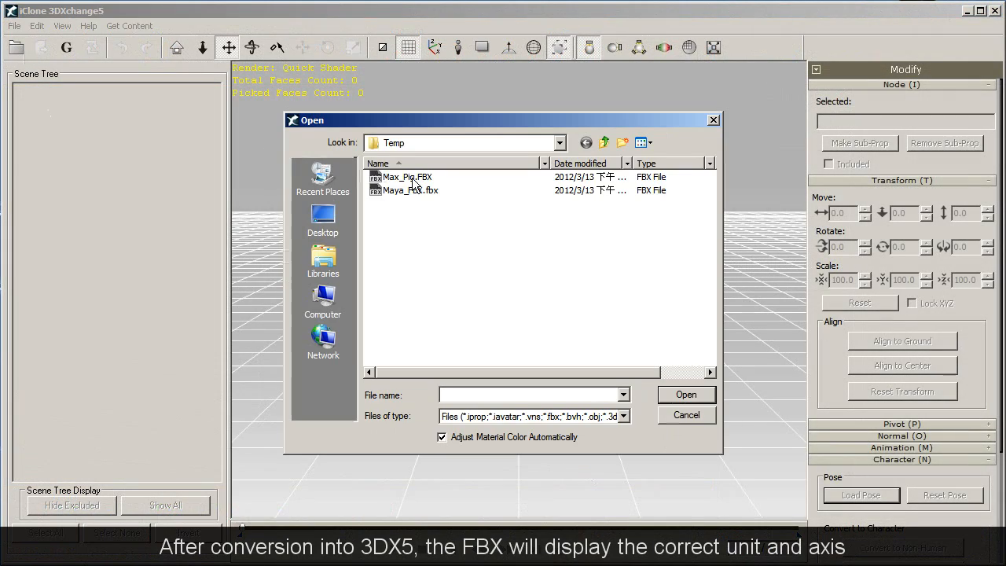
Import Max_Pig.FBX so the standing pig and its bone tree appear, with Character options expanded.
{"action": "double_click", "coordinate": [407, 176]}
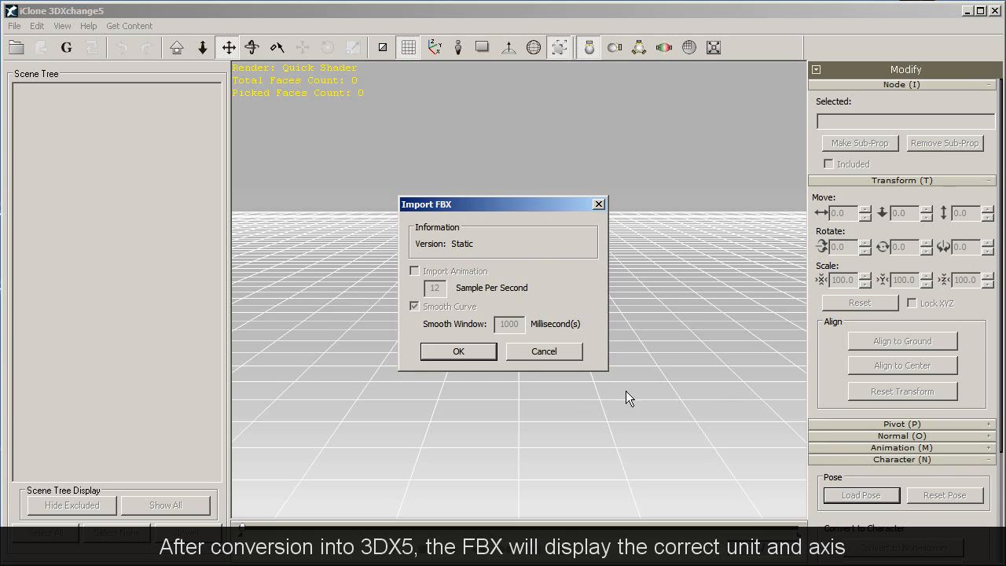
{"action": "left_click", "coordinate": [459, 350]}
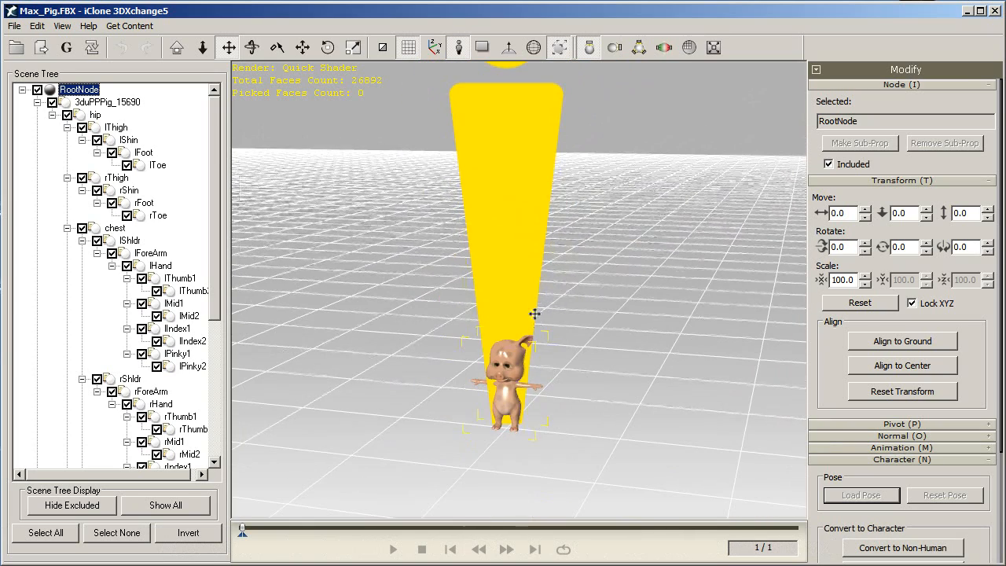
{"action": "left_click", "coordinate": [457, 47]}
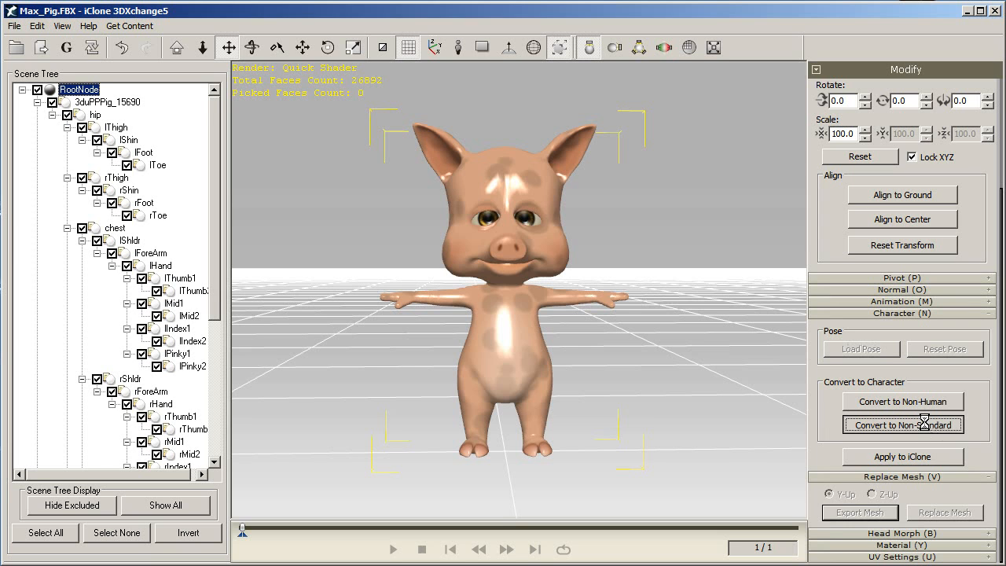
Convert the pig to a non-standard character and map its hip bone to the template.
{"action": "left_click", "coordinate": [901, 424]}
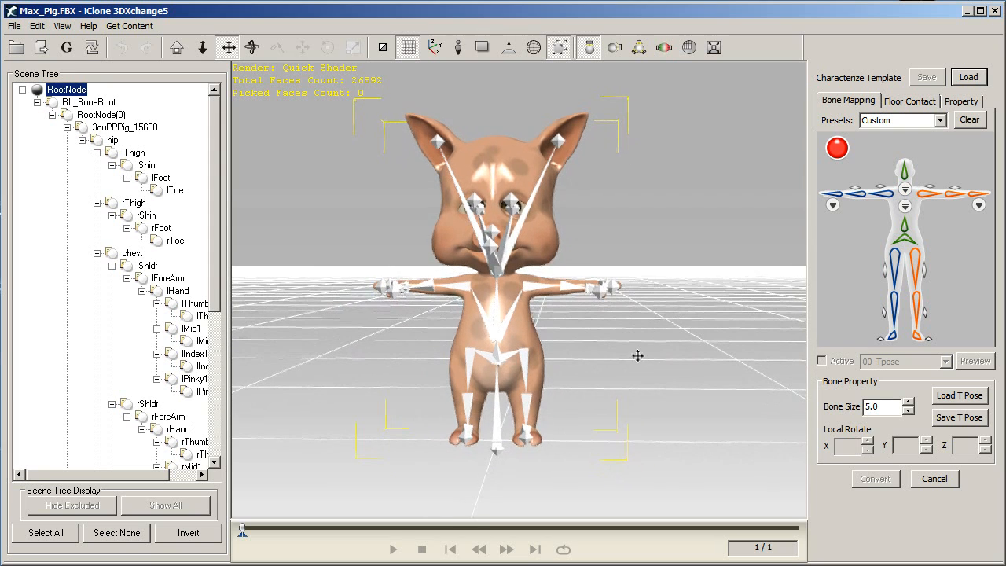
{"action": "mouse_move", "coordinate": [390, 288]}
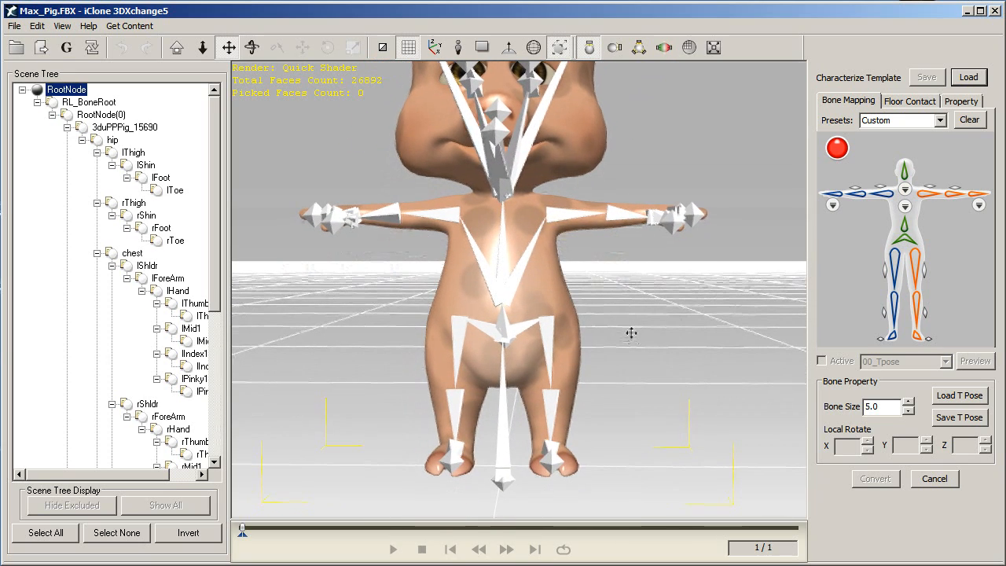
{"action": "mouse_move", "coordinate": [905, 239]}
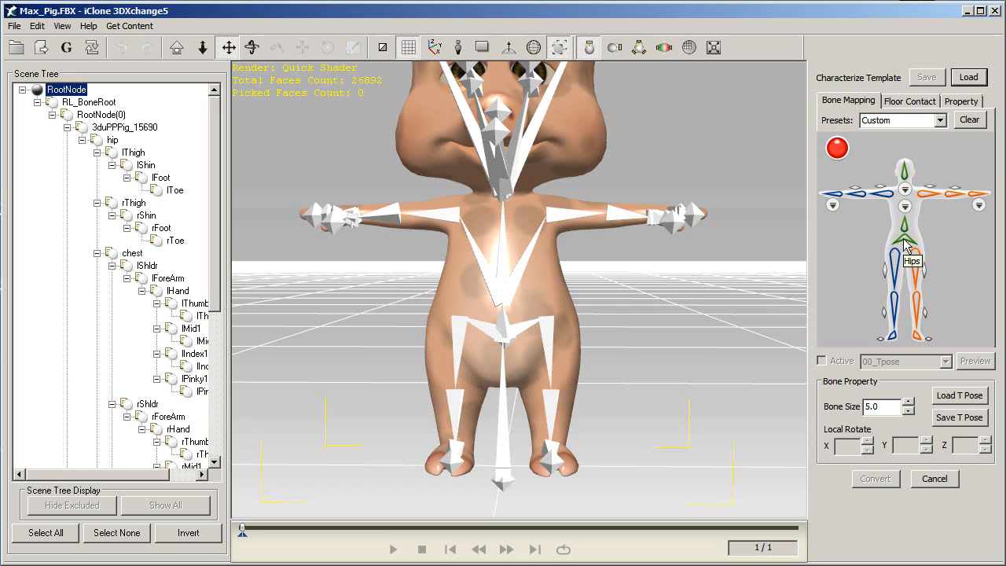
{"action": "mouse_move", "coordinate": [652, 289]}
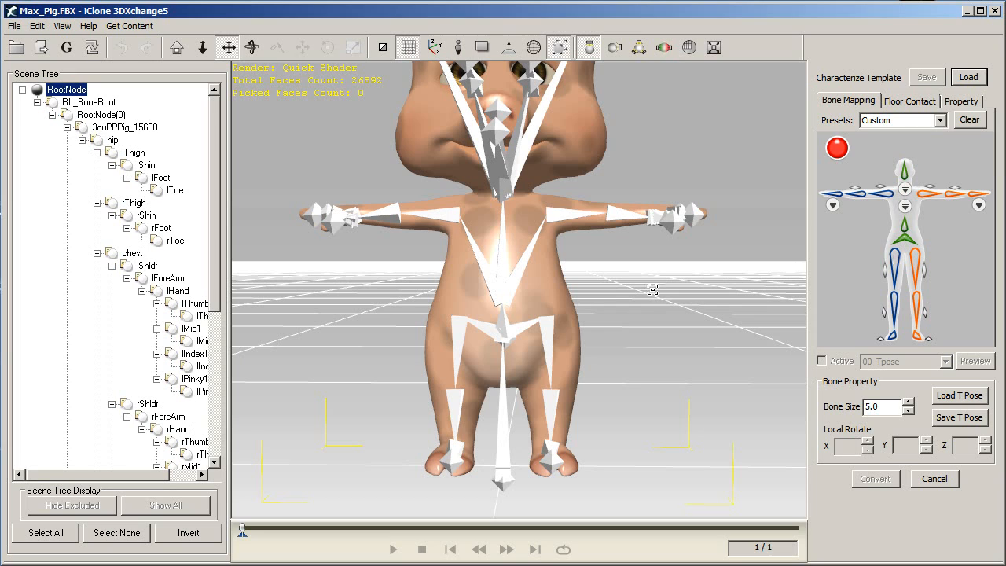
{"action": "left_click", "coordinate": [506, 330]}
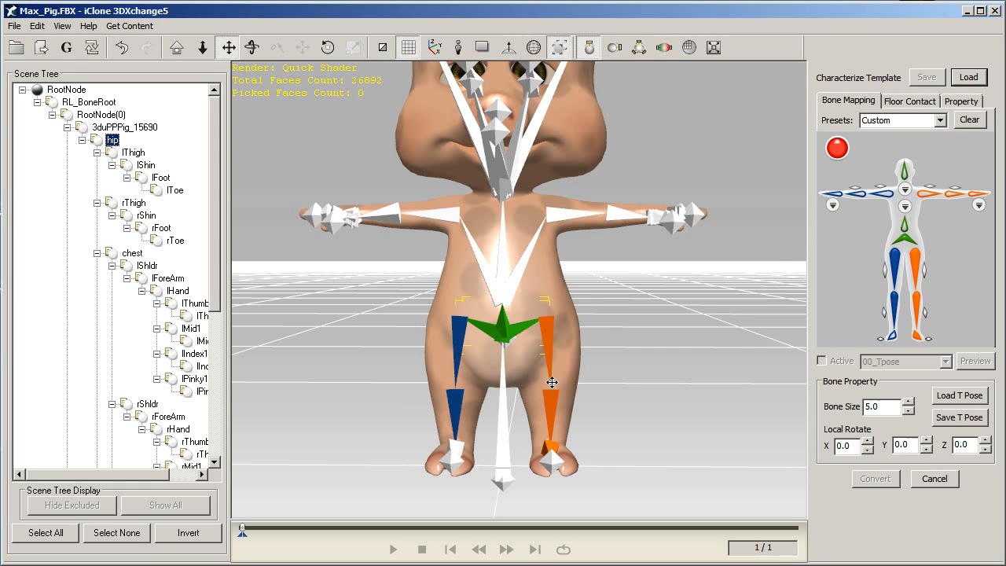
{"action": "mouse_move", "coordinate": [455, 443]}
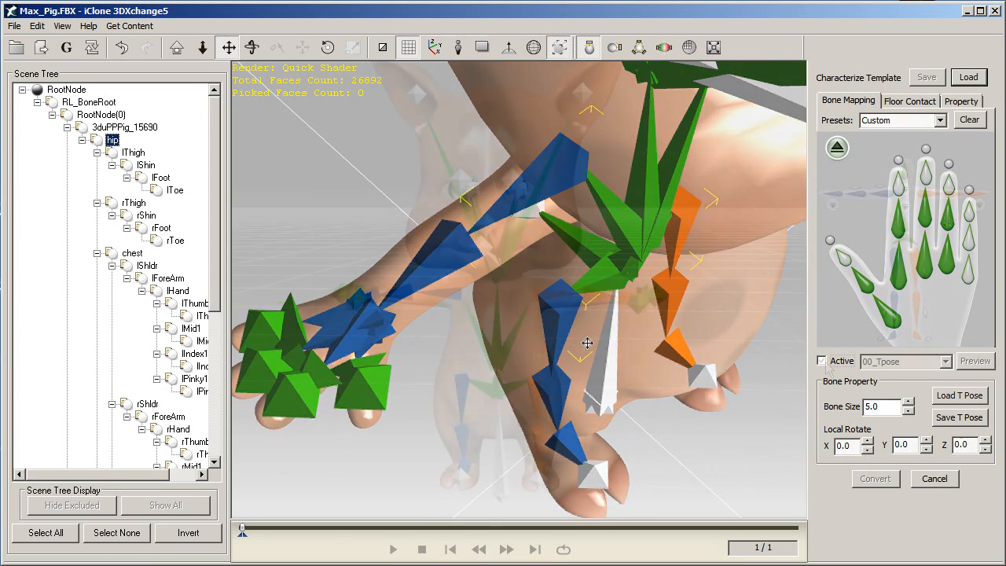
Toggle the T-pose preview on the full-body bone map and bring up the hip and feet offset settings.
{"action": "left_click", "coordinate": [820, 360]}
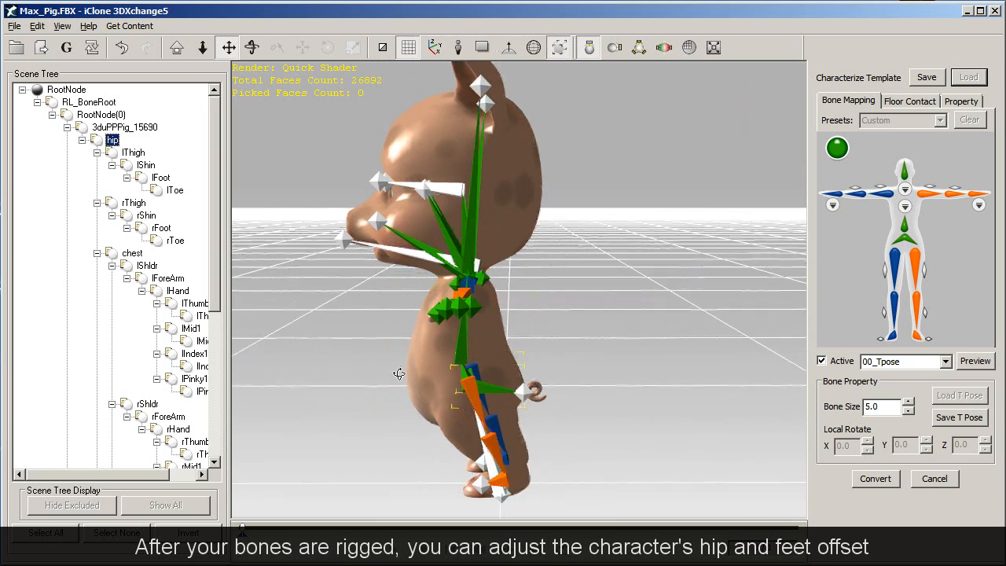
{"action": "left_click", "coordinate": [821, 360]}
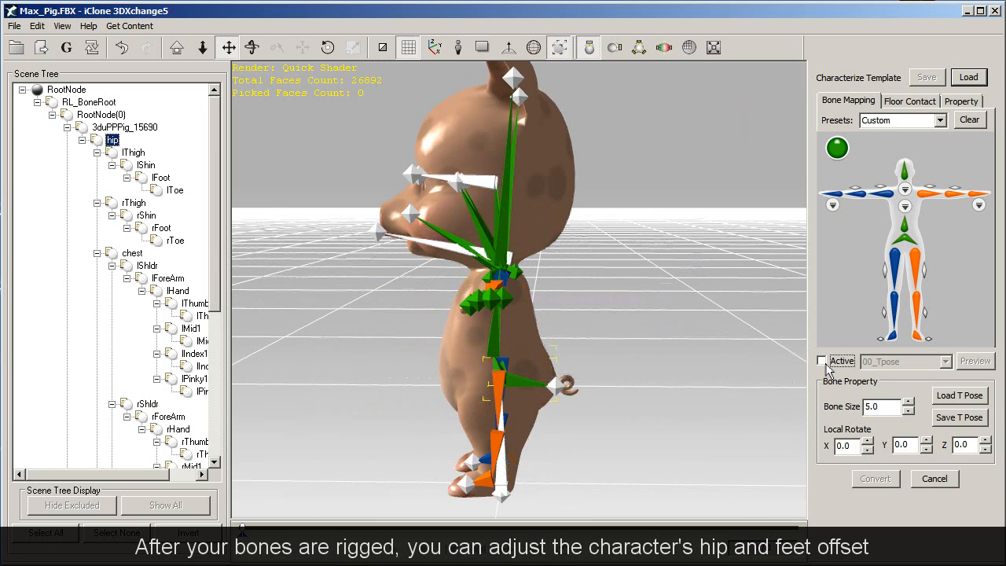
{"action": "left_click", "coordinate": [823, 360]}
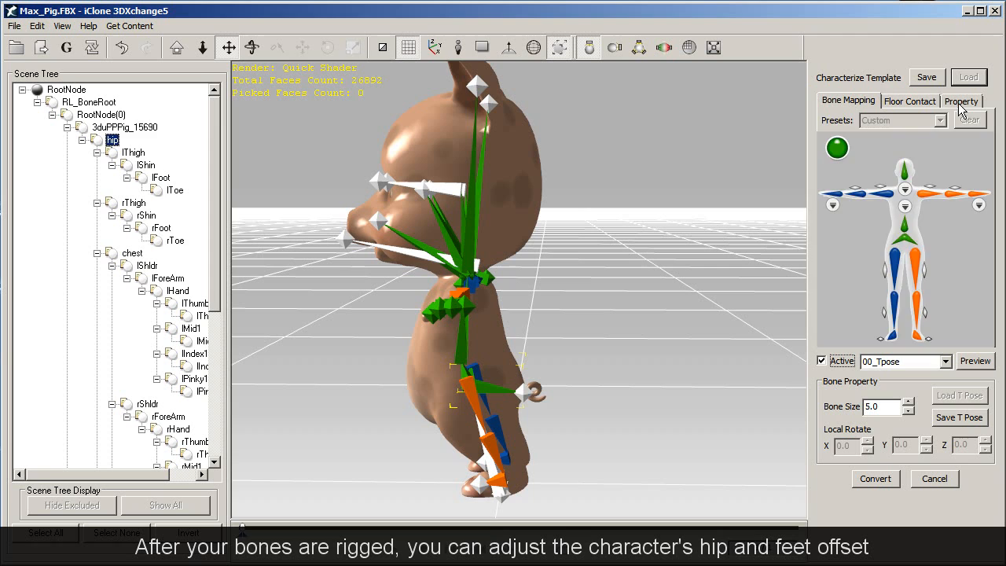
{"action": "left_click", "coordinate": [961, 100]}
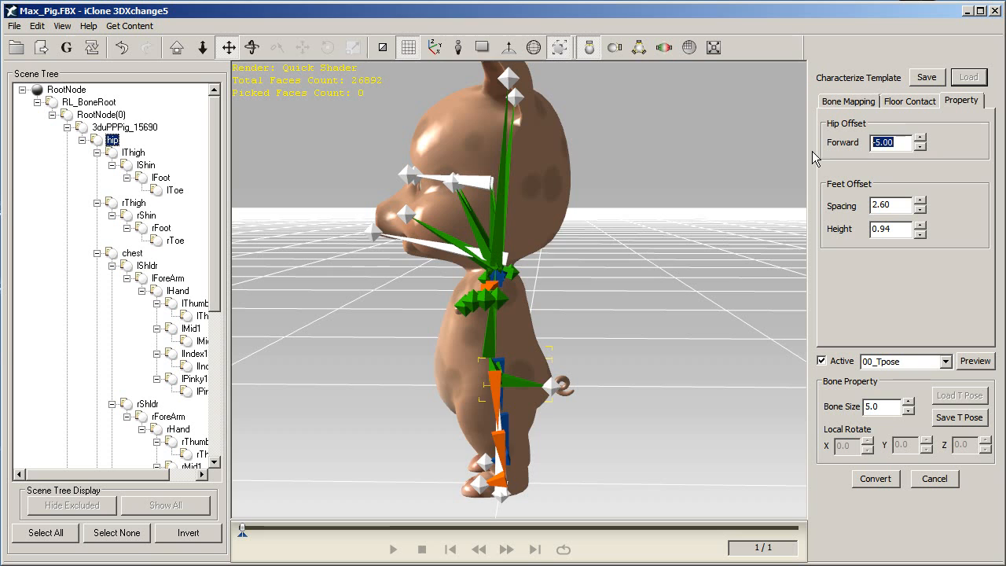
{"action": "left_click", "coordinate": [821, 359]}
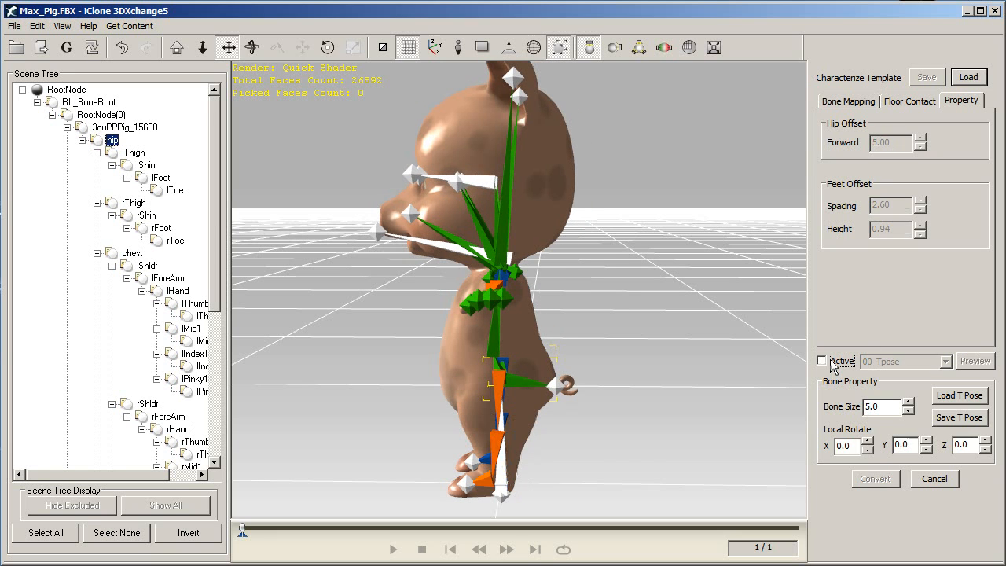
{"action": "left_click", "coordinate": [821, 360]}
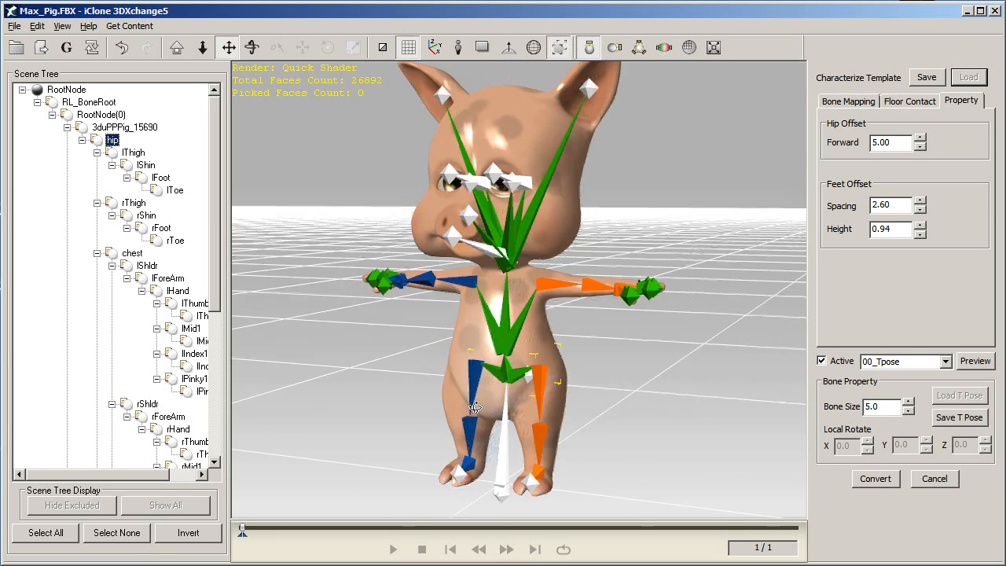
Try narrower feet spacing and a lower feet height offset, then restore the original values.
{"action": "left_click", "coordinate": [919, 210]}
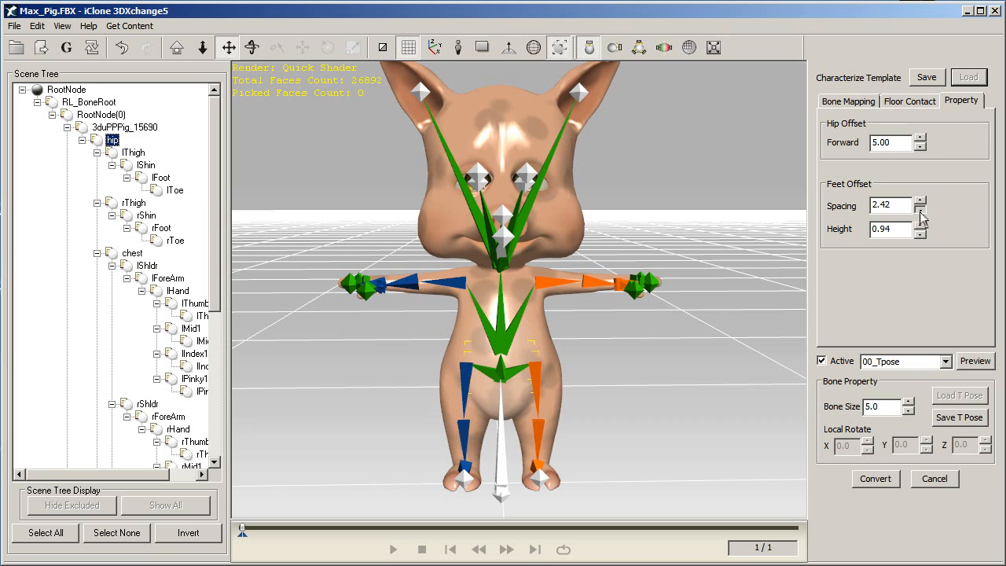
{"action": "left_click", "coordinate": [919, 201]}
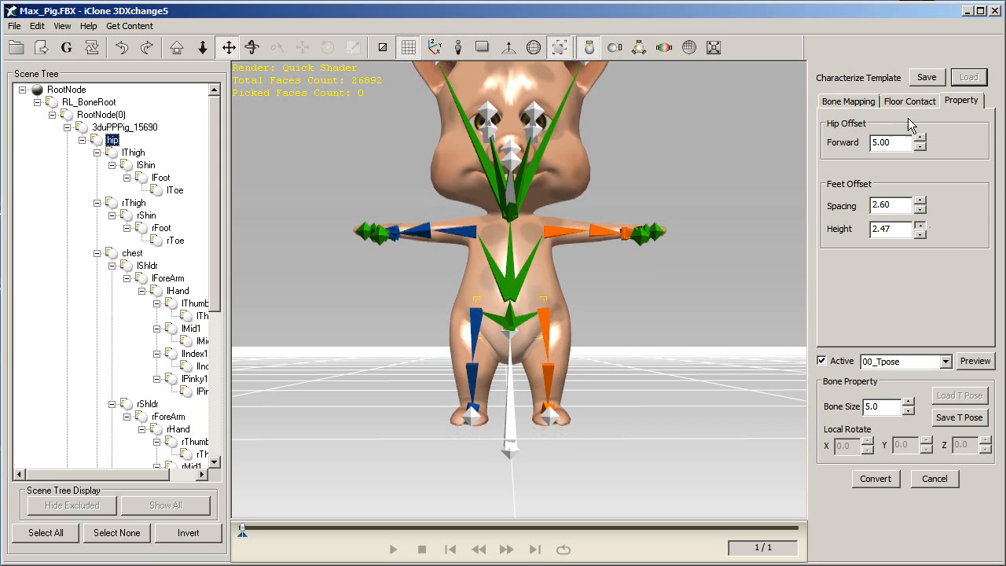
{"action": "left_click", "coordinate": [919, 232]}
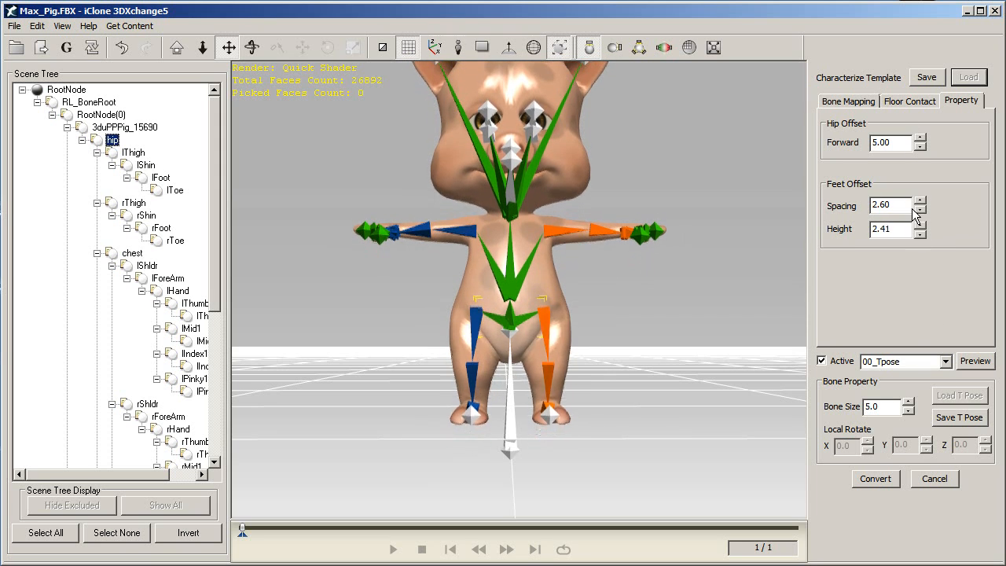
{"action": "left_click", "coordinate": [917, 225]}
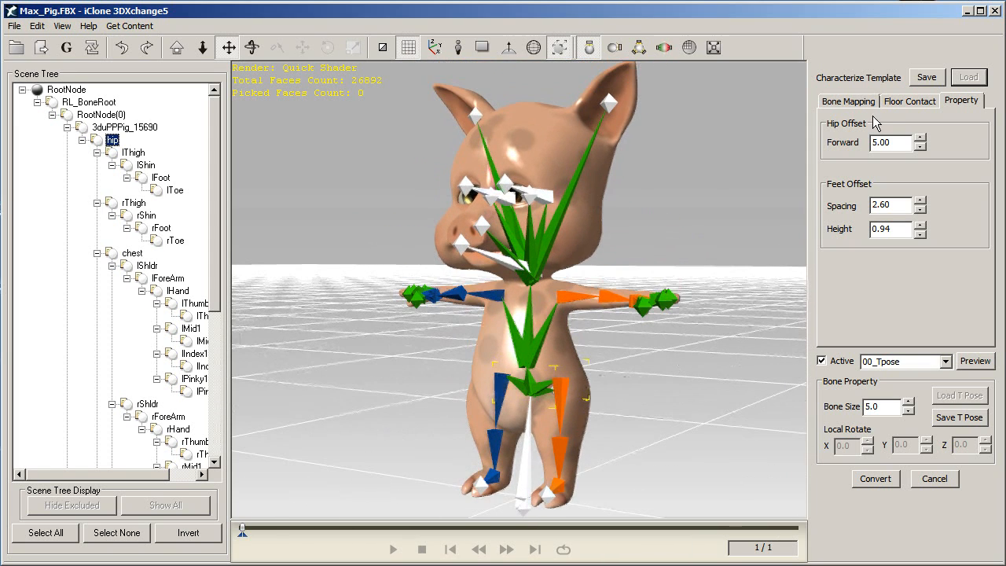
{"action": "left_click", "coordinate": [908, 101]}
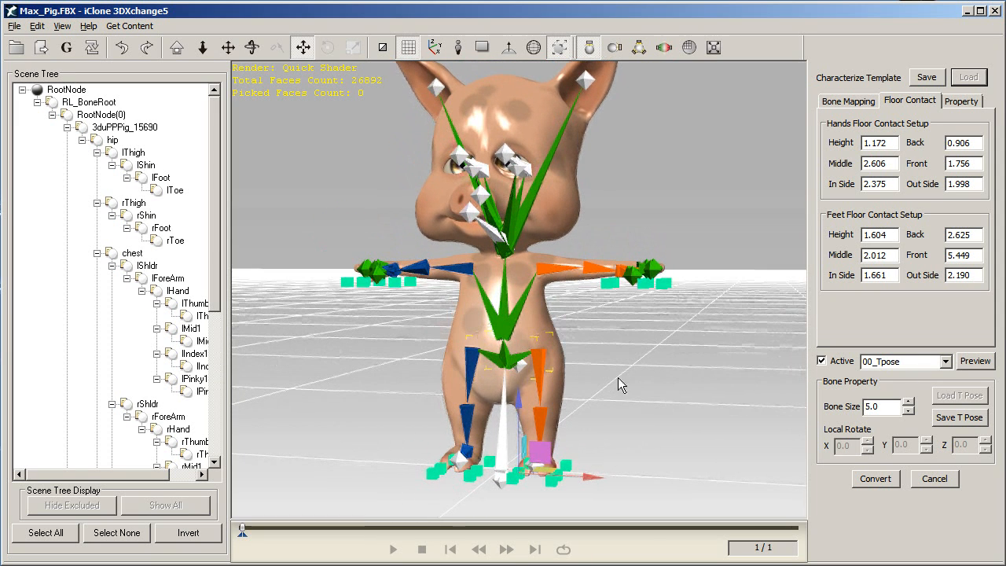
Preview the 01_Basic Walk motion on the pig and pick 02_Explain2 as the next test motion.
{"action": "left_click", "coordinate": [847, 100]}
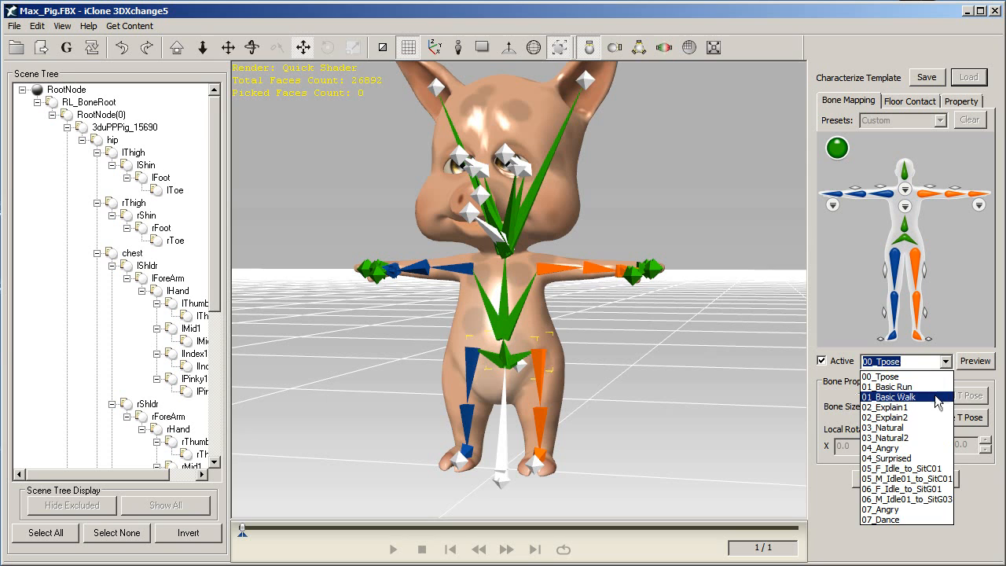
{"action": "left_click", "coordinate": [905, 396]}
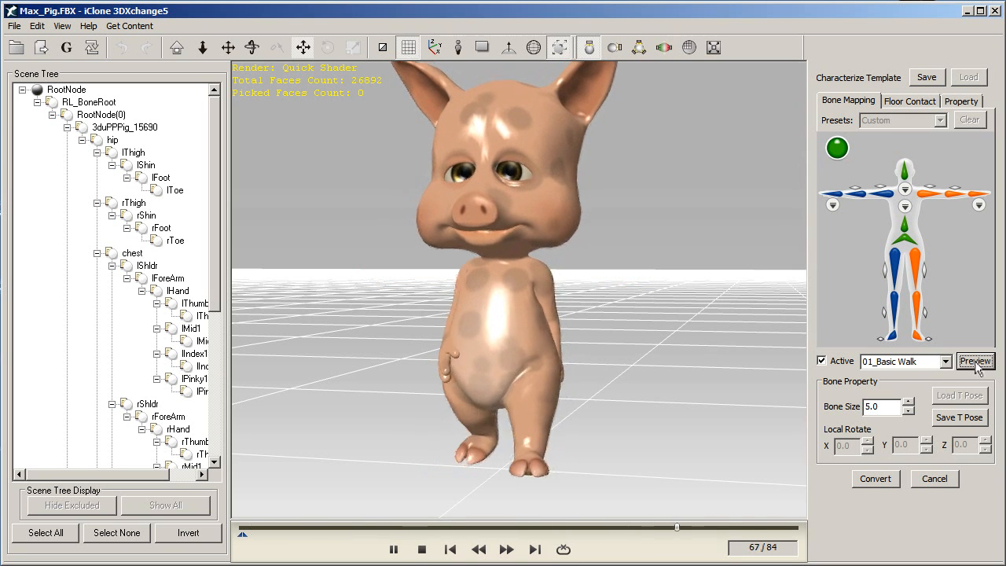
{"action": "left_click", "coordinate": [942, 360]}
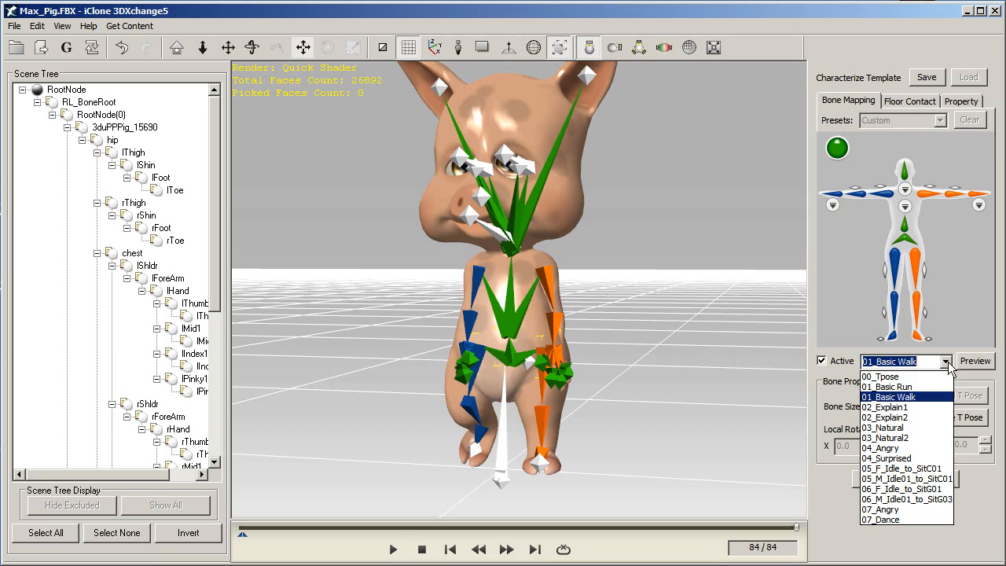
{"action": "left_click", "coordinate": [886, 407]}
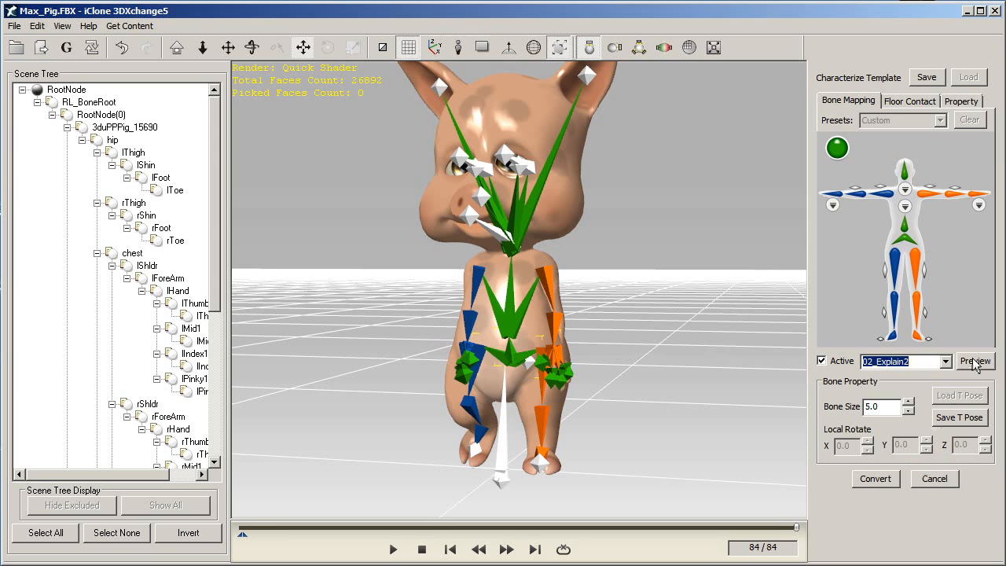
Preview the 02_Explain2 motion, then deactivate testing to return to the editable T-pose.
{"action": "left_click", "coordinate": [974, 359]}
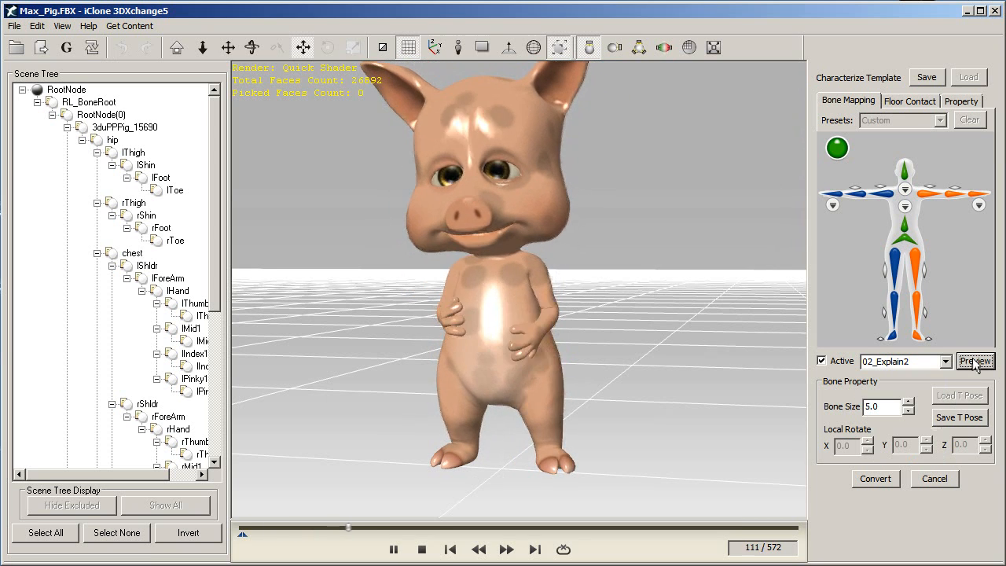
{"action": "left_click", "coordinate": [974, 359]}
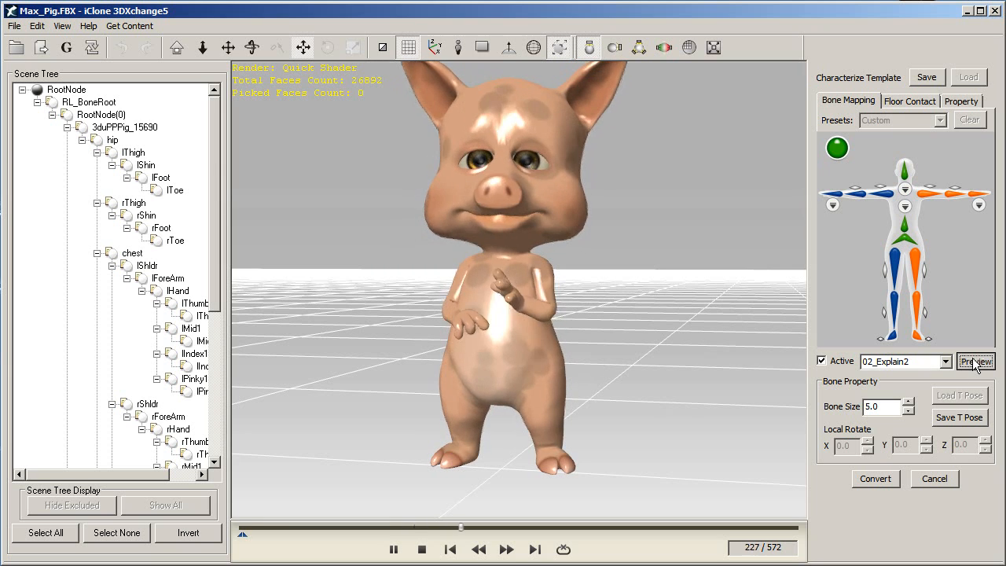
{"action": "left_click", "coordinate": [974, 360]}
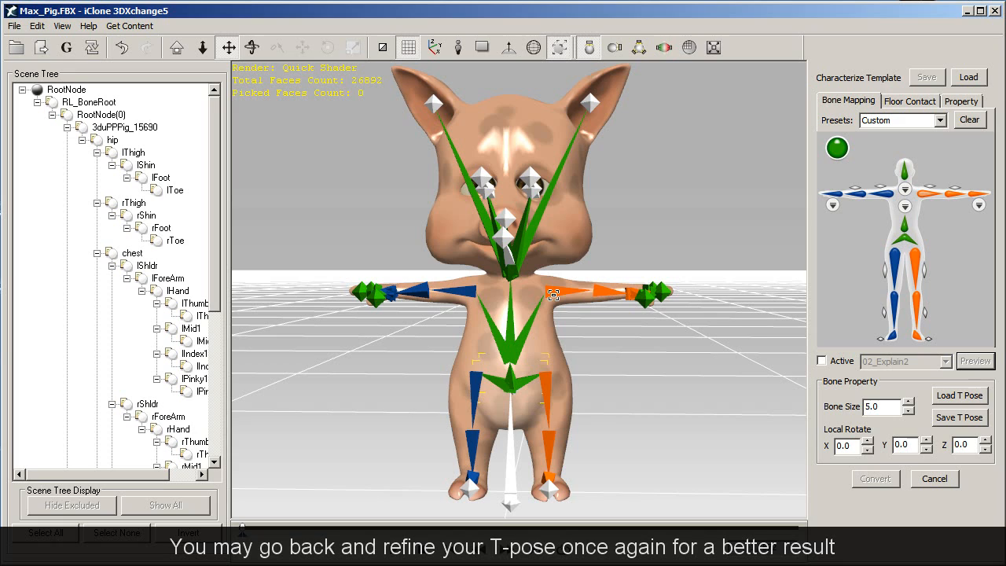
Set rHand Local Rotate Y to 335, re-preview Explain2 and Basic Walk, then return to 00_Tpose.
{"action": "left_click", "coordinate": [557, 295]}
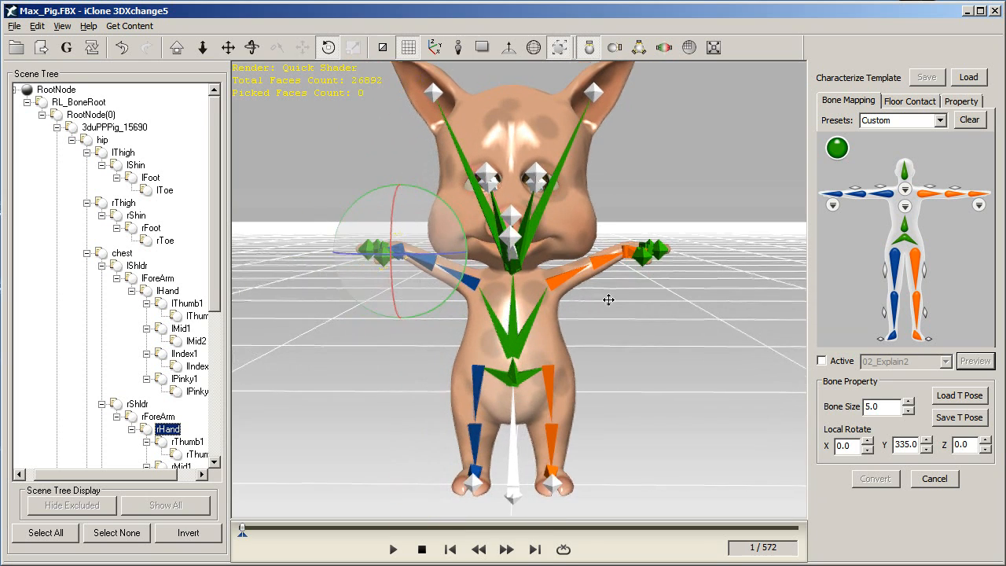
{"action": "left_click", "coordinate": [822, 360]}
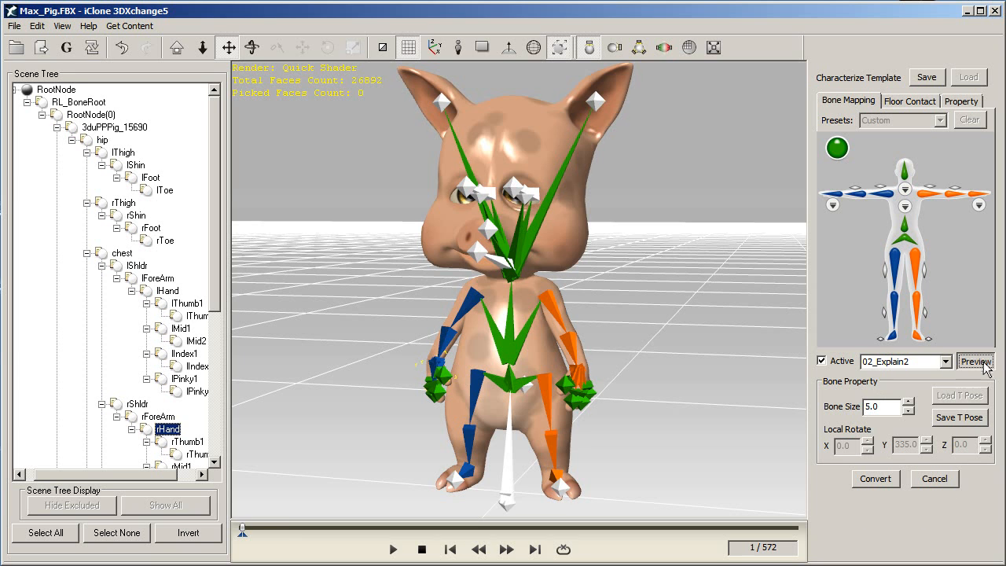
{"action": "left_click", "coordinate": [974, 359]}
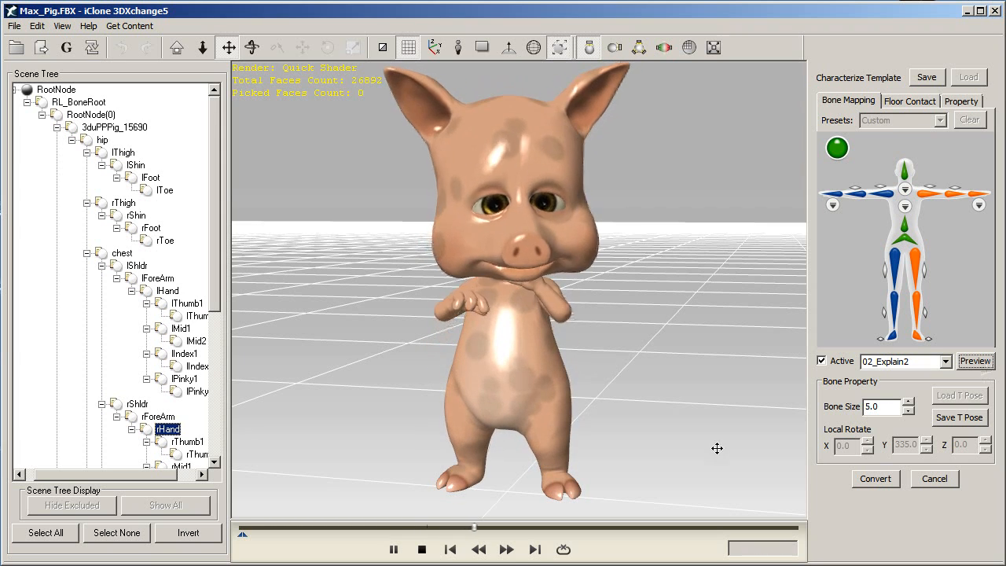
{"action": "left_click", "coordinate": [946, 359]}
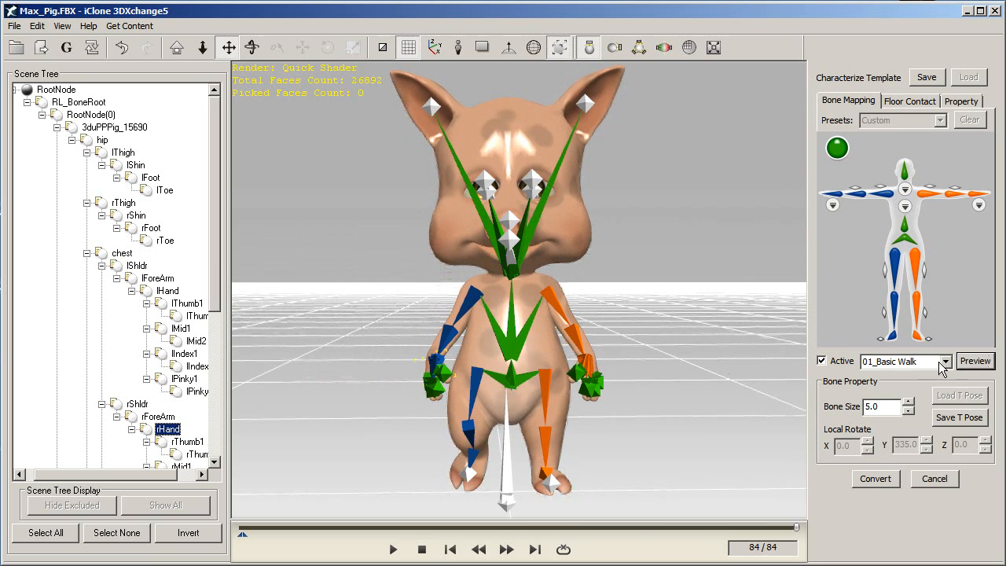
{"action": "left_click", "coordinate": [904, 359]}
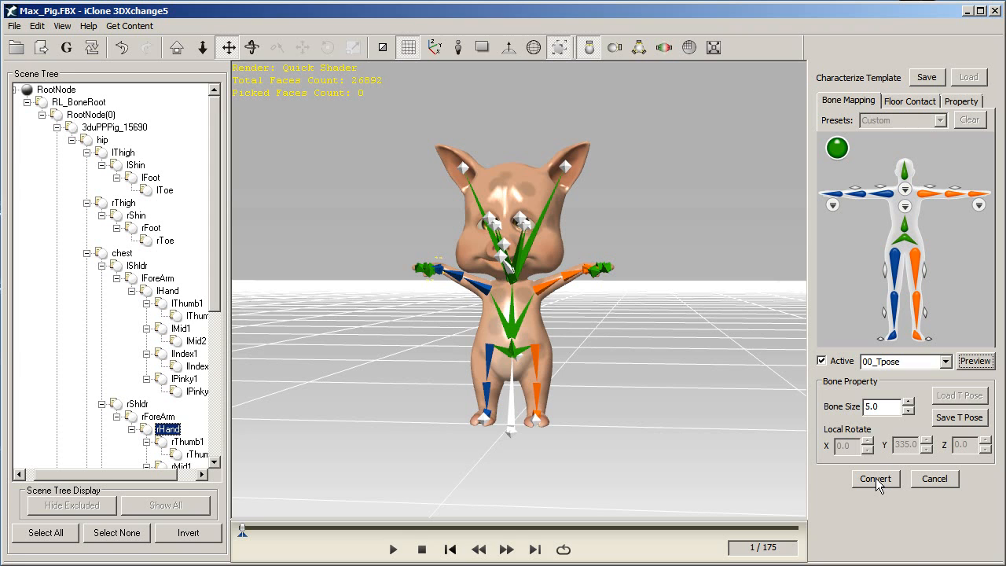
Apply the conversion and tick Geometry in the Exporting iClone Content dialog for Max_Pig.
{"action": "left_click", "coordinate": [873, 478]}
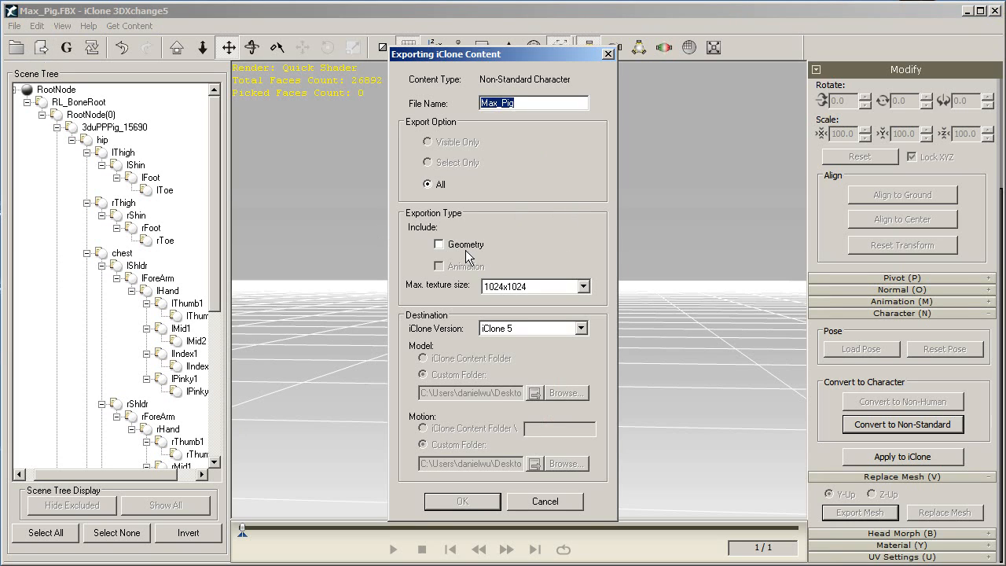
{"action": "left_click", "coordinate": [438, 244]}
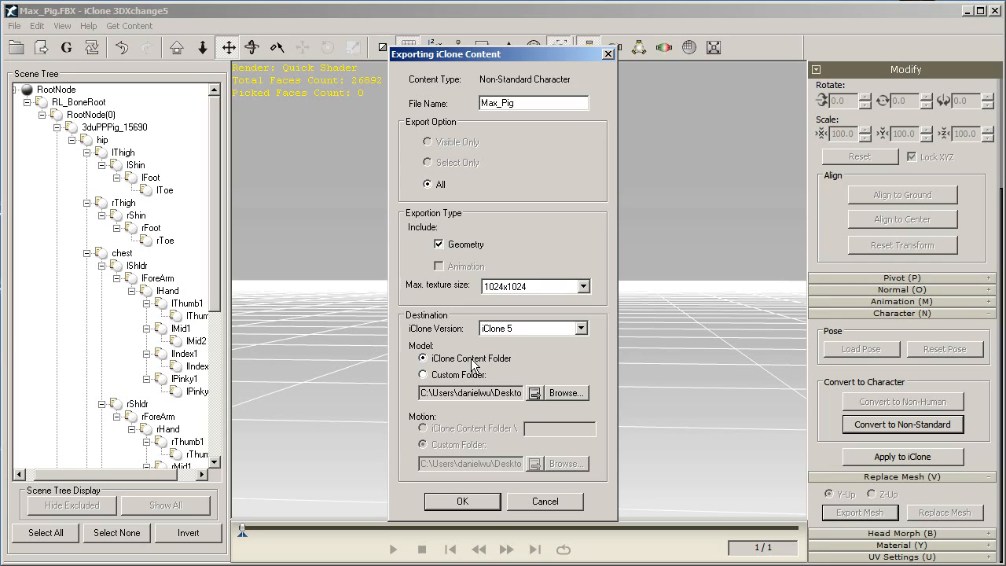
{"action": "mouse_move", "coordinate": [552, 352]}
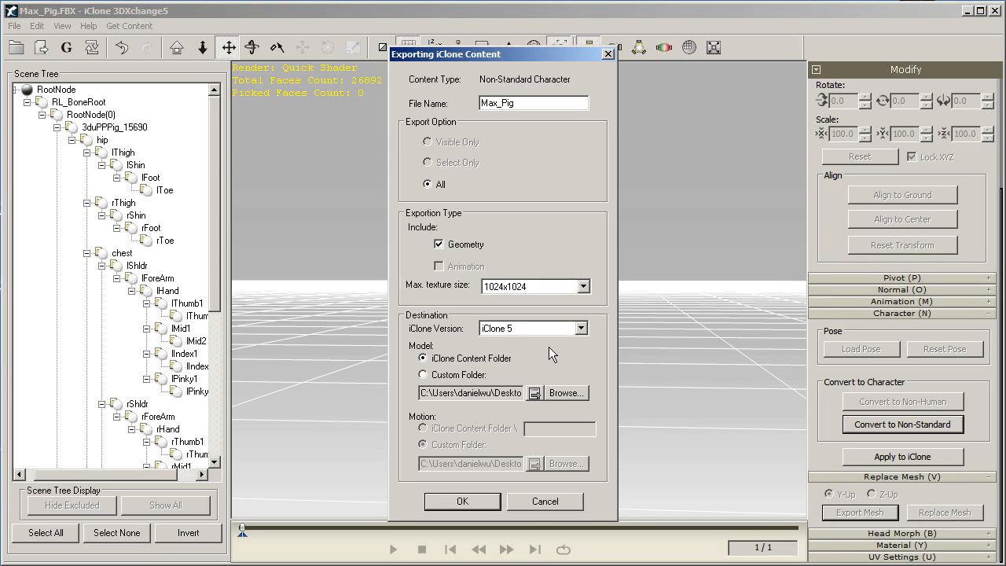